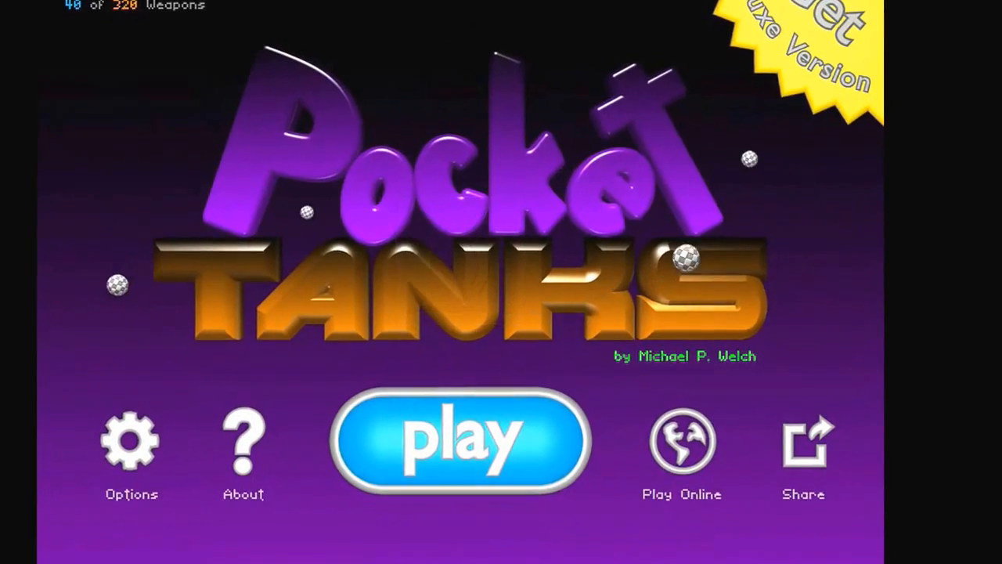
Tap Play, then Begin Game to place both tanks on the hilly terrain
{"action": "left_click", "coordinate": [461, 439]}
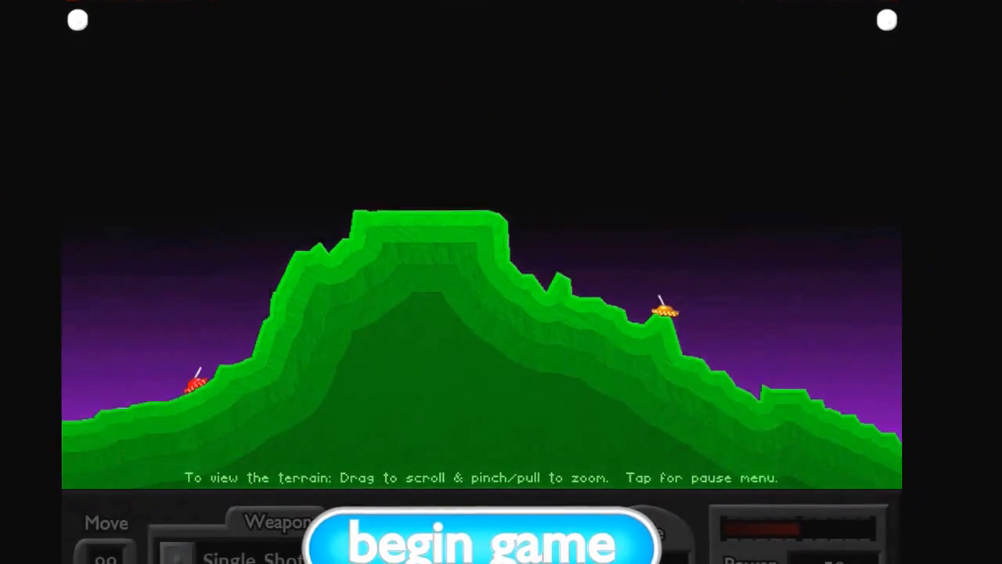
{"action": "left_click", "coordinate": [481, 541]}
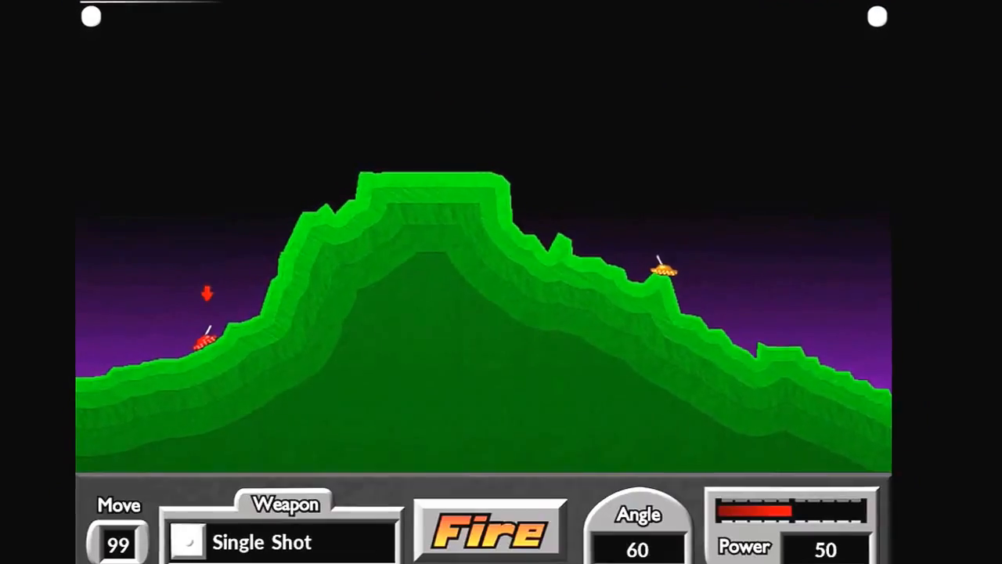
Open the weapon picker and scroll through the list from Single Shot to Drillers
{"action": "left_click", "coordinate": [281, 541]}
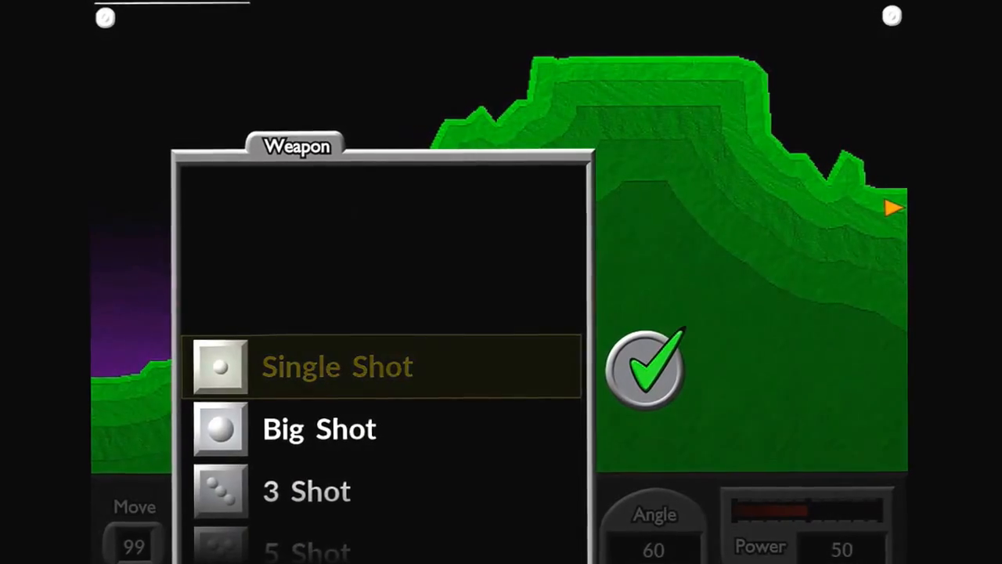
{"action": "scroll", "scroll_direction": "down", "scroll_amount": 3}
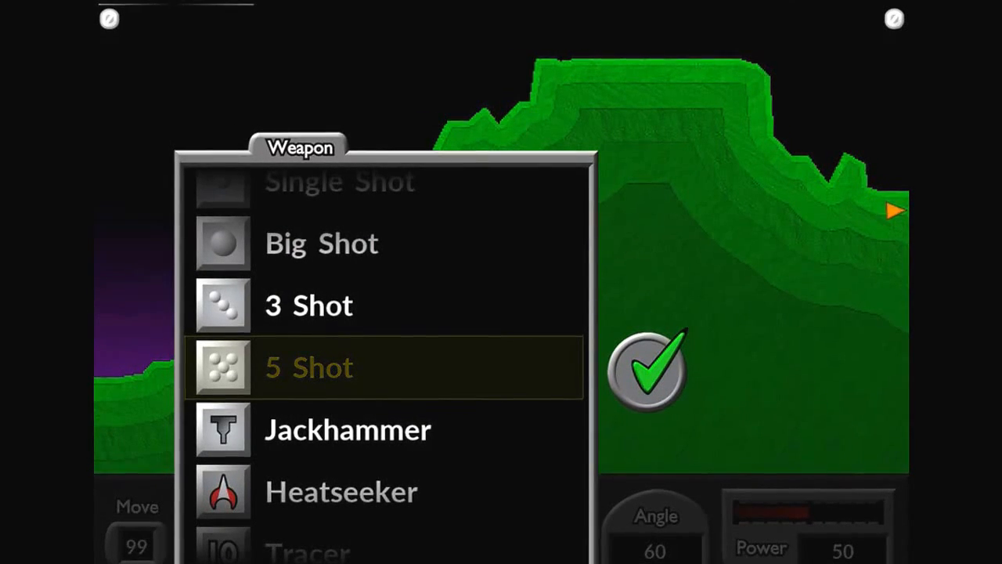
{"action": "scroll", "scroll_direction": "down", "scroll_amount": 3}
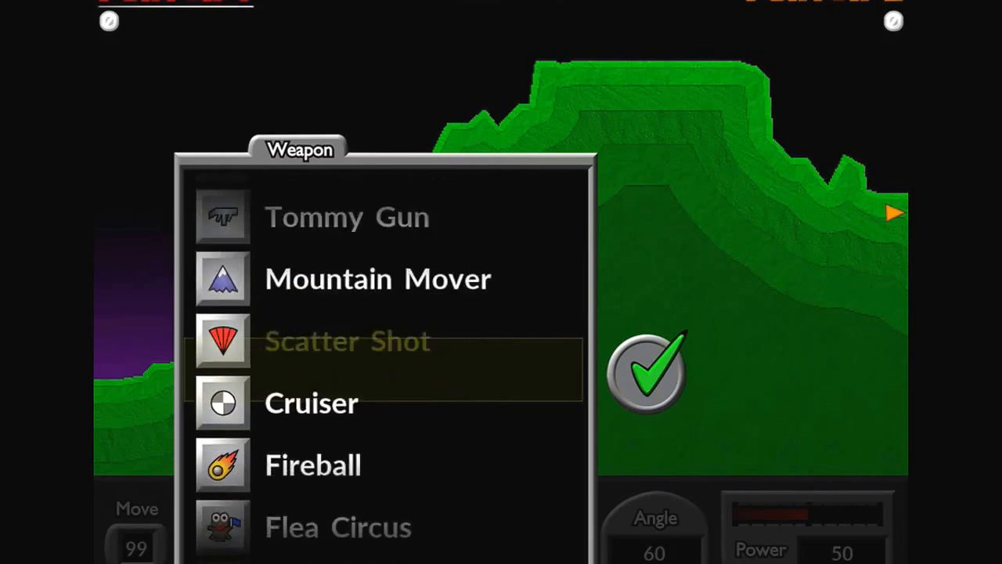
{"action": "scroll", "scroll_direction": "down", "scroll_amount": 3}
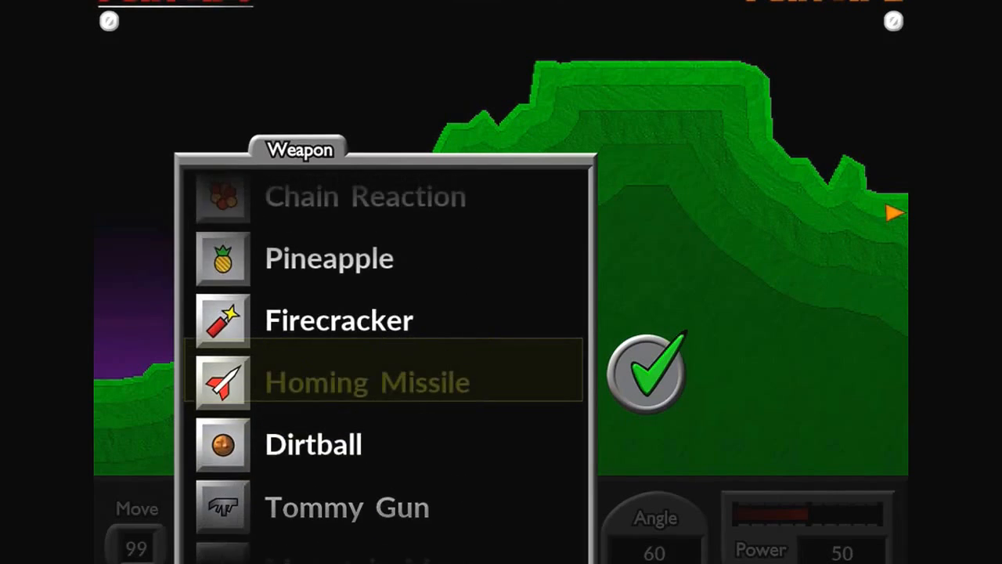
{"action": "scroll", "scroll_direction": "down", "scroll_amount": 3}
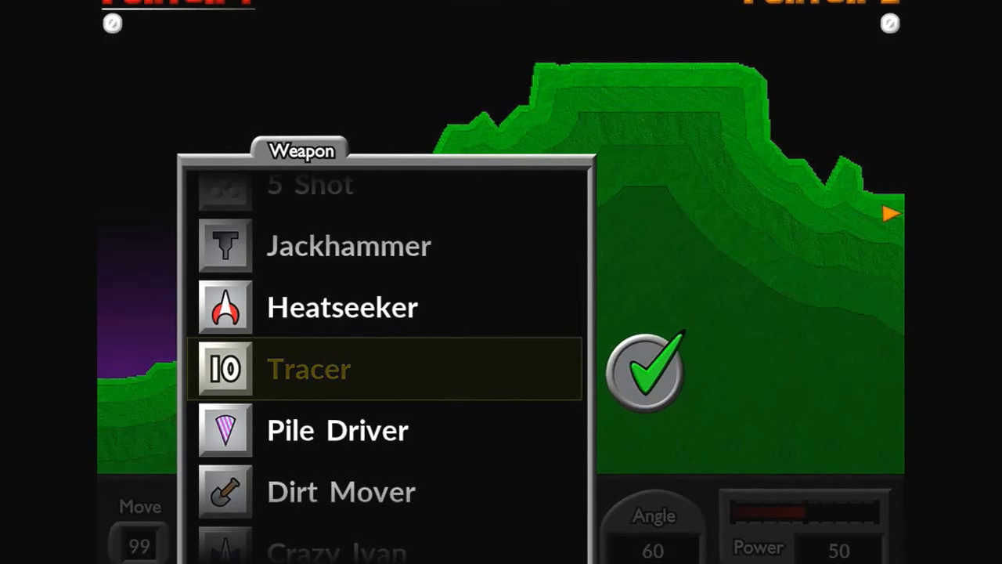
{"action": "scroll", "scroll_direction": "down", "scroll_amount": 3}
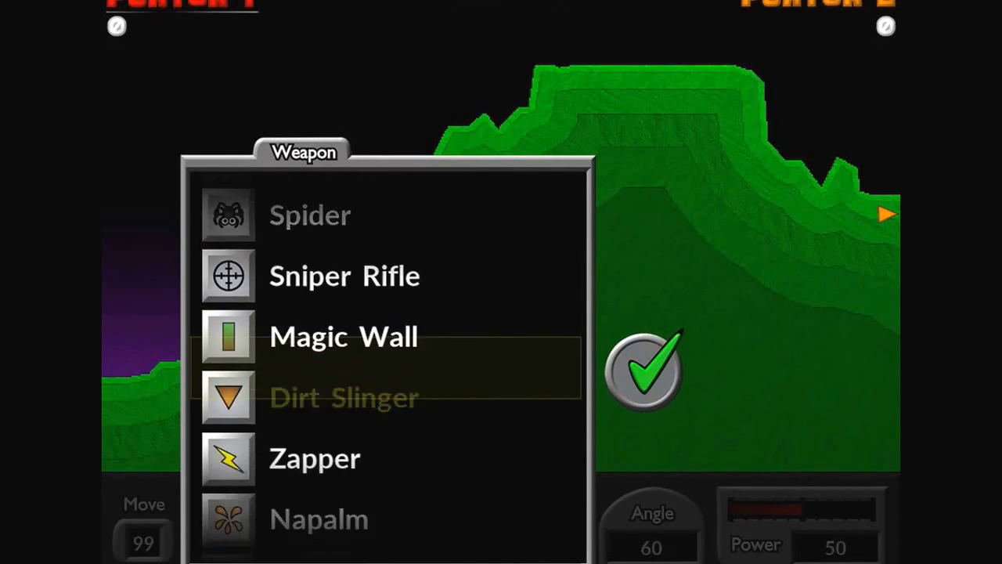
{"action": "scroll", "scroll_direction": "down", "scroll_amount": 3}
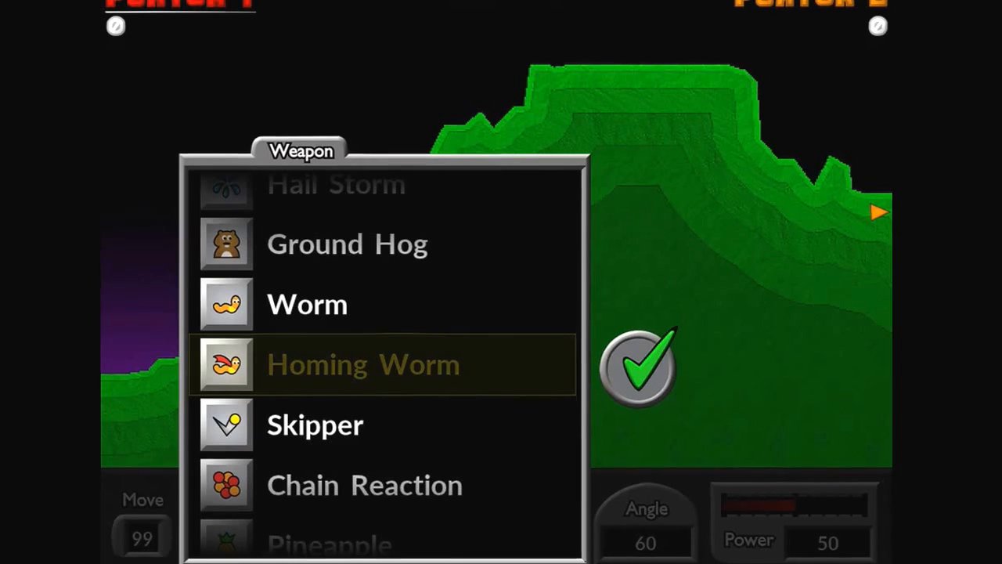
{"action": "scroll", "scroll_direction": "up", "scroll_amount": 3}
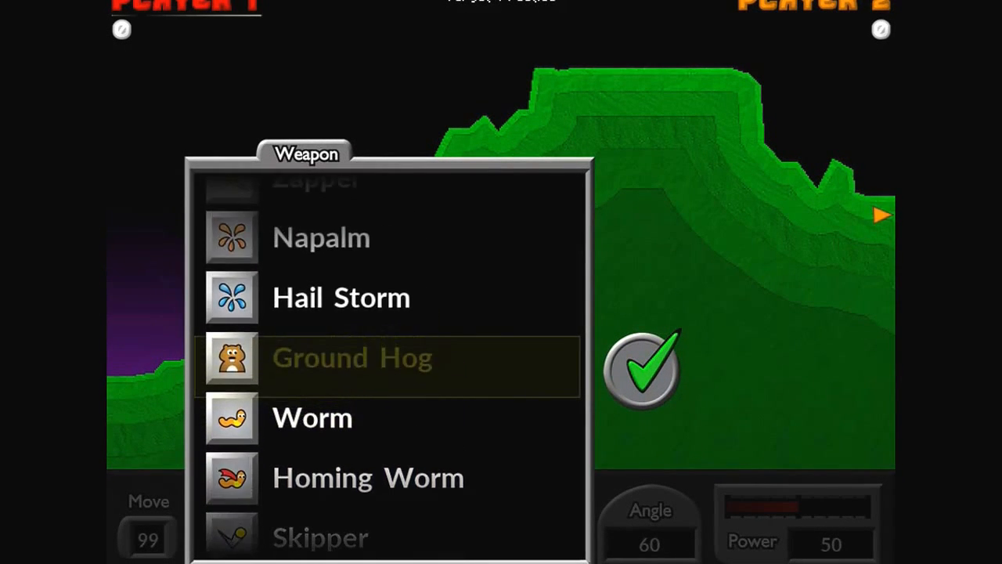
{"action": "scroll", "scroll_direction": "down", "scroll_amount": 3}
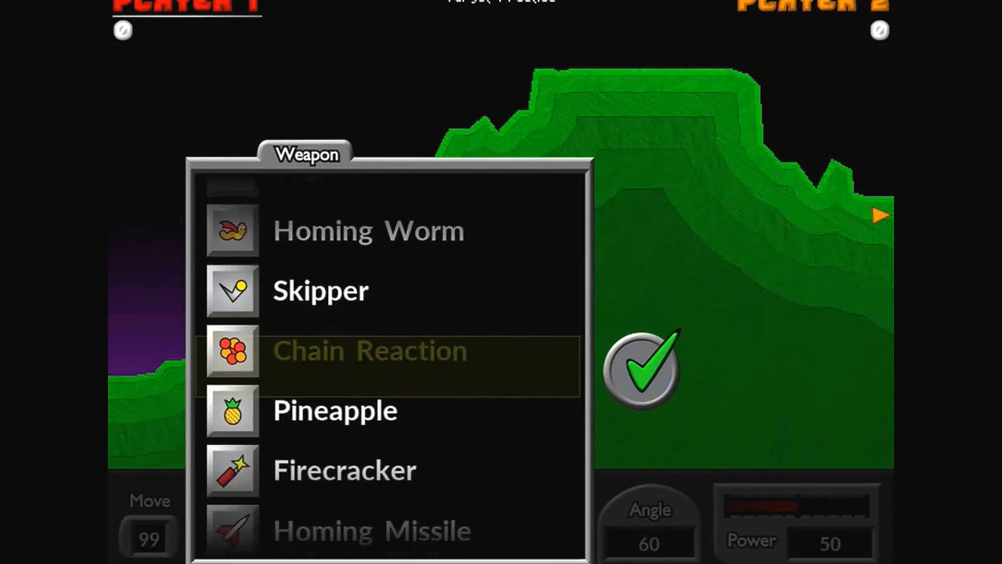
{"action": "scroll", "scroll_direction": "down", "scroll_amount": 3}
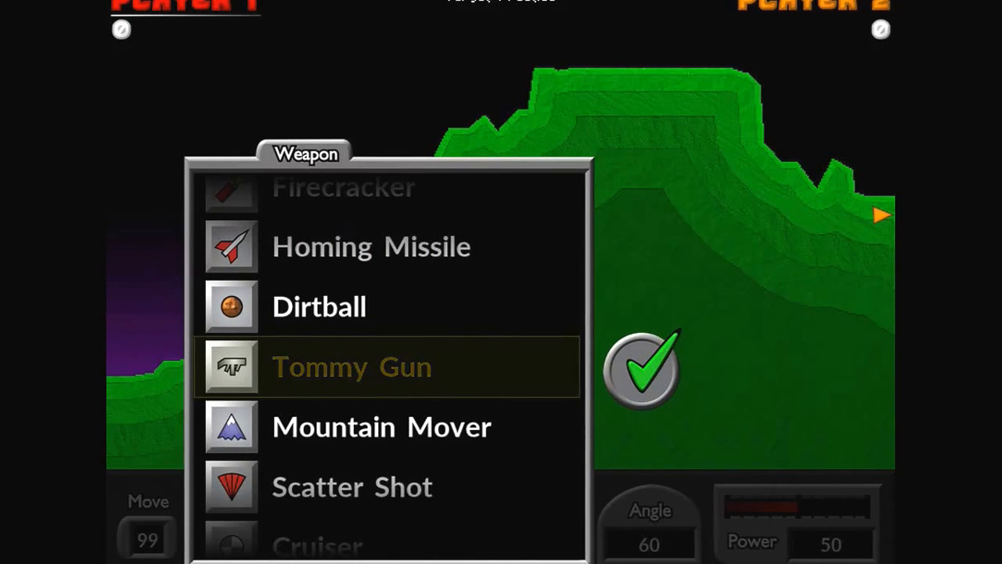
{"action": "scroll", "scroll_direction": "down", "scroll_amount": 3}
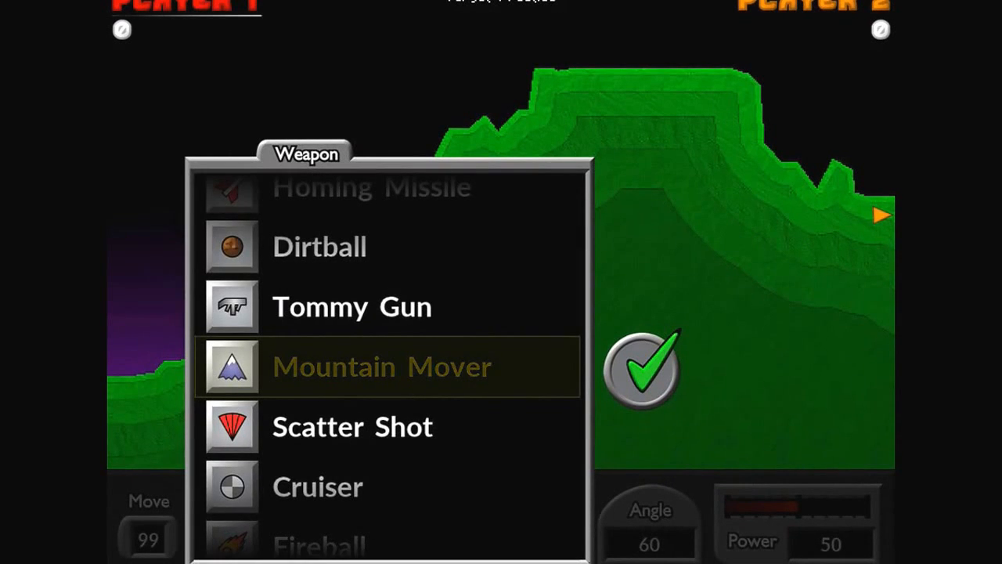
{"action": "scroll", "scroll_direction": "down", "scroll_amount": 3}
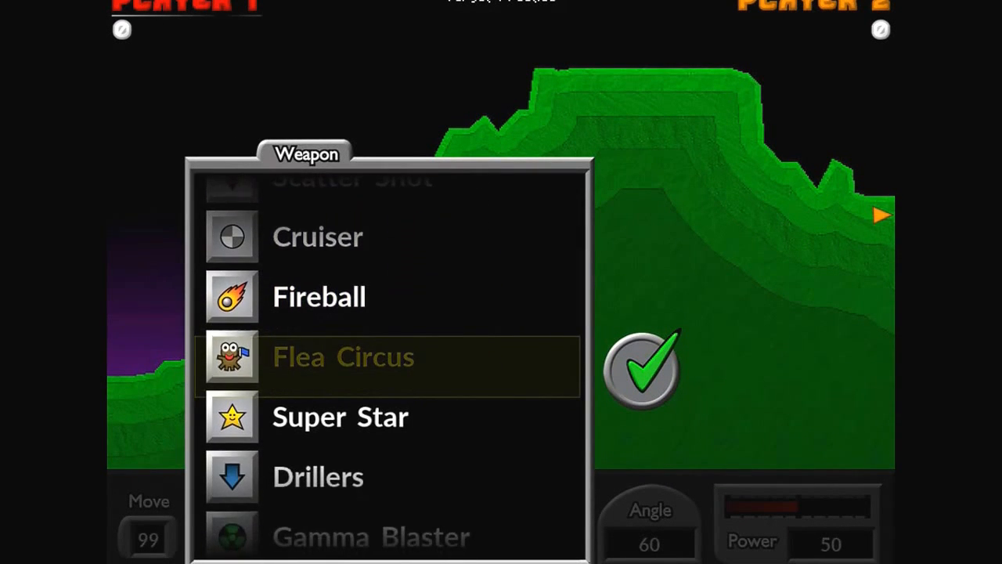
{"action": "scroll", "scroll_direction": "down", "scroll_amount": 3}
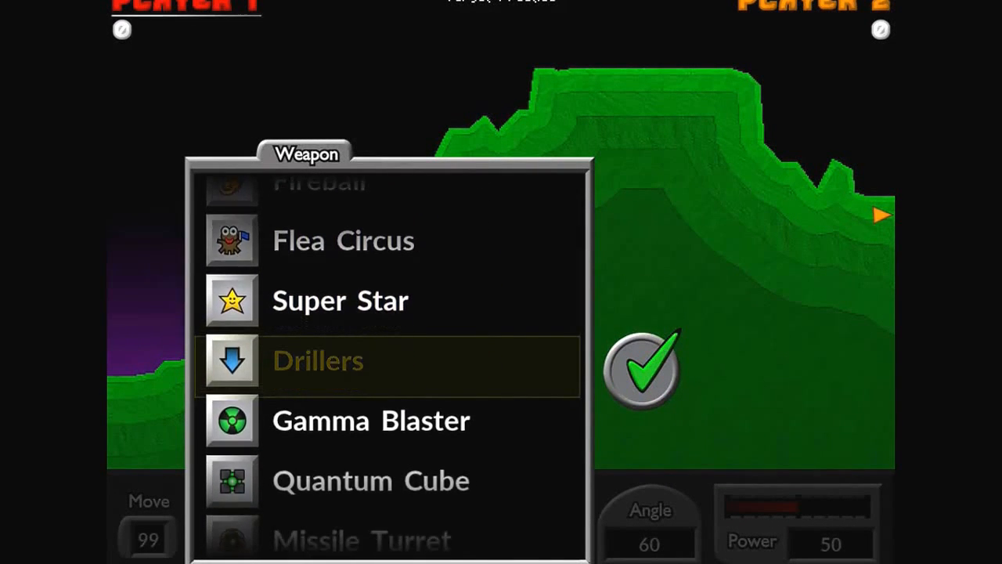
{"action": "scroll", "scroll_direction": "down", "scroll_amount": 3}
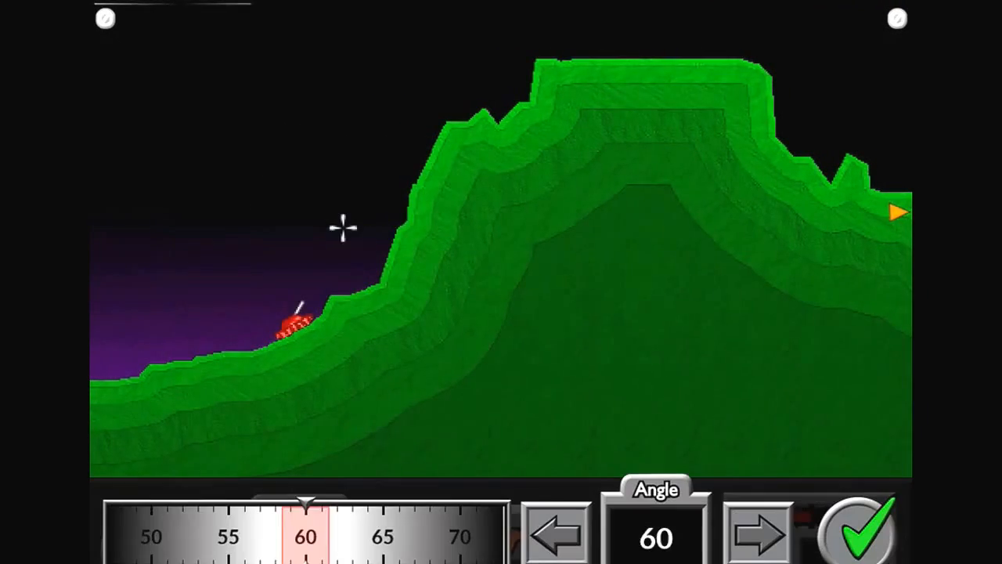
Set the firing angle to 2 and fire the Gamma Blaster
{"action": "left_click", "coordinate": [556, 532]}
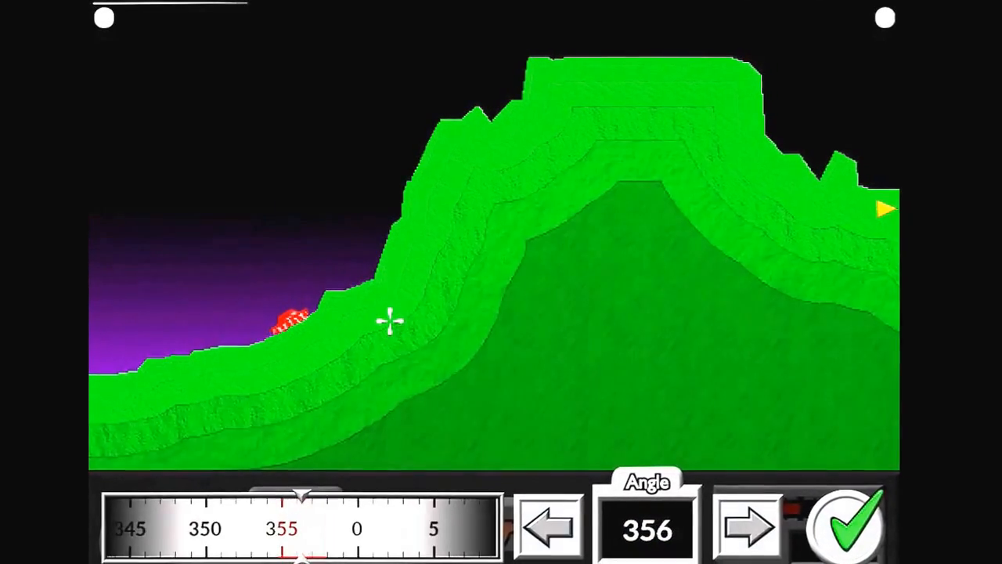
{"action": "left_click", "coordinate": [744, 521]}
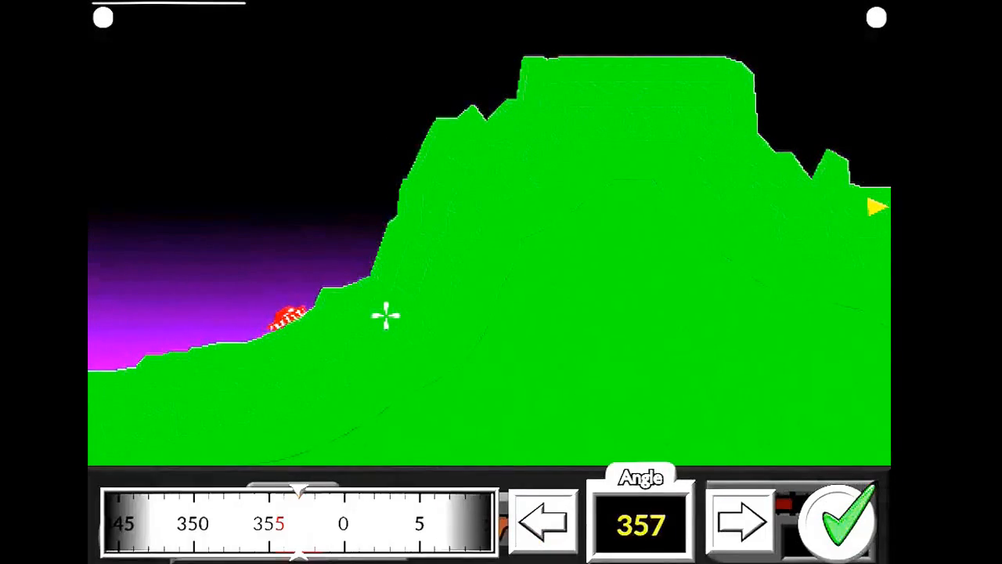
{"action": "left_click", "coordinate": [740, 524]}
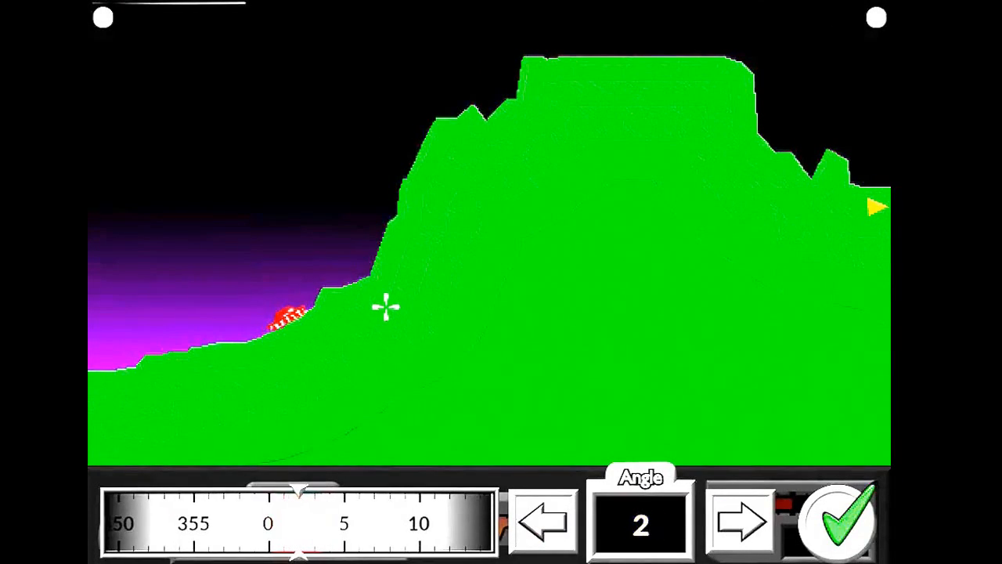
{"action": "left_click", "coordinate": [836, 521]}
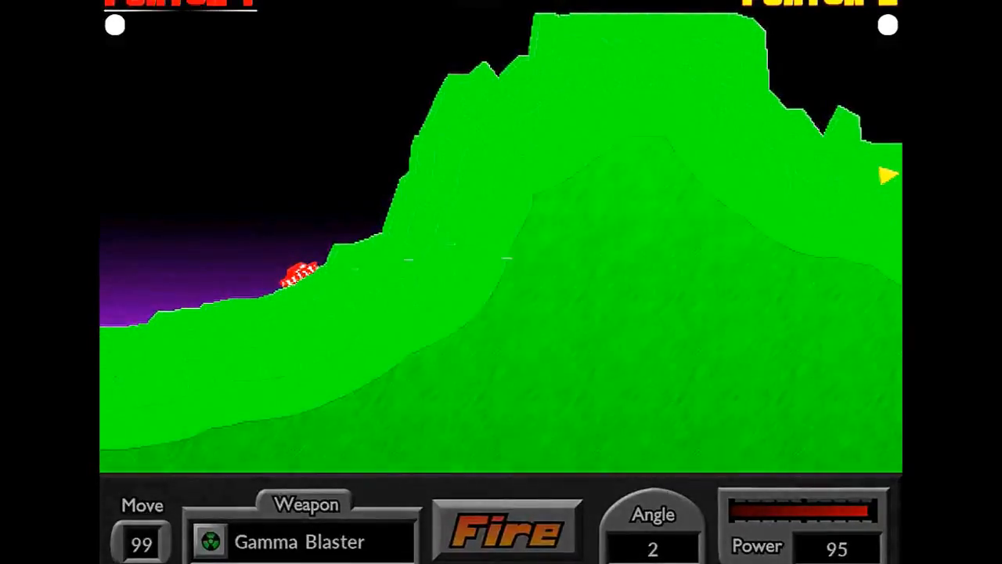
{"action": "left_click", "coordinate": [505, 528]}
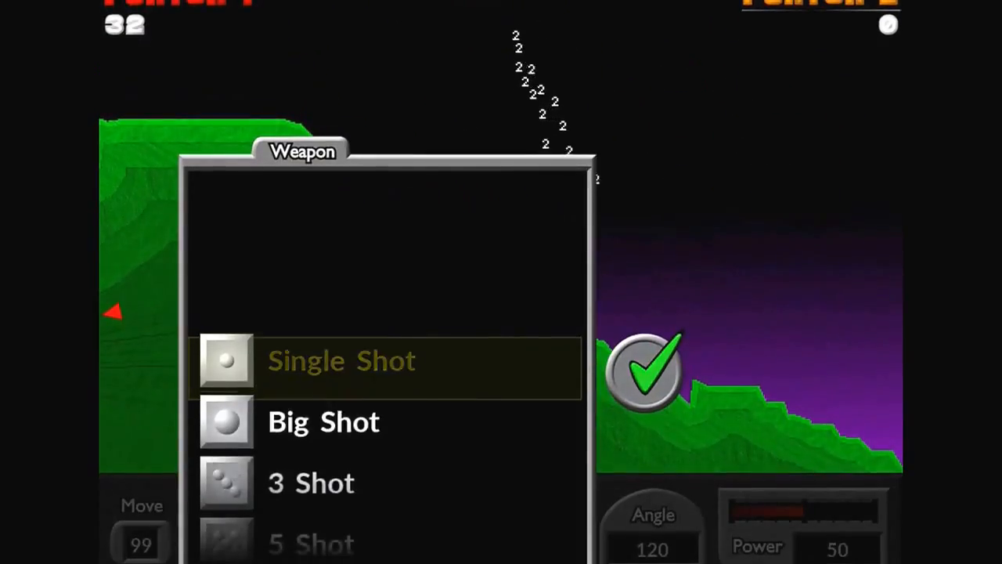
Select Super Star from the weapon list and fire it
{"action": "scroll", "scroll_direction": "down", "scroll_amount": 3}
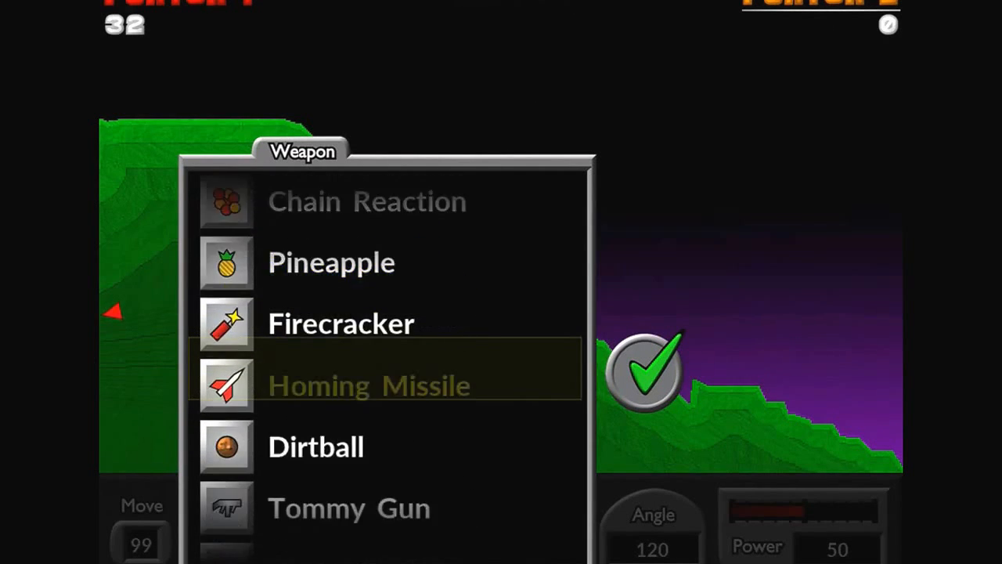
{"action": "scroll", "scroll_direction": "down", "scroll_amount": 3}
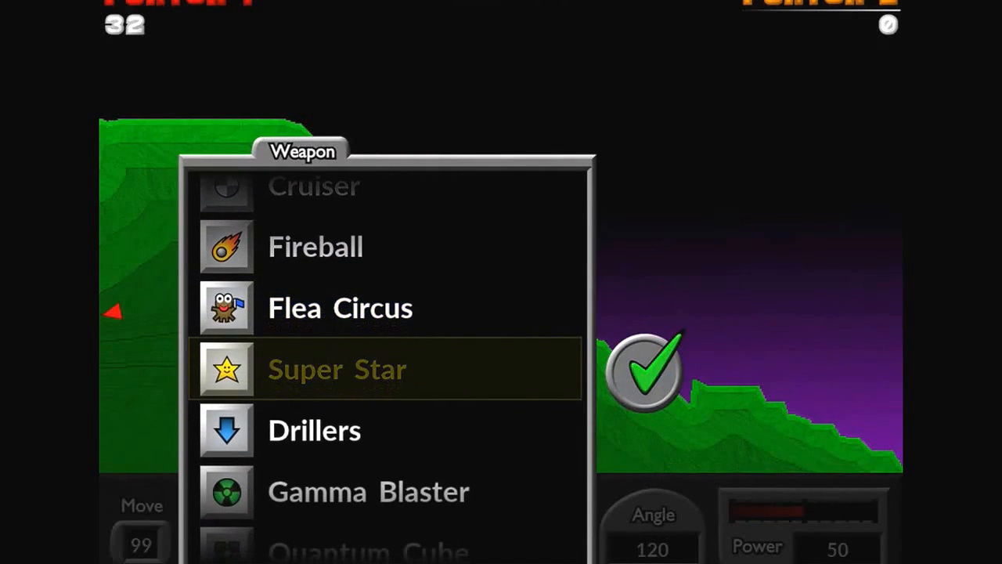
{"action": "left_click", "coordinate": [336, 369]}
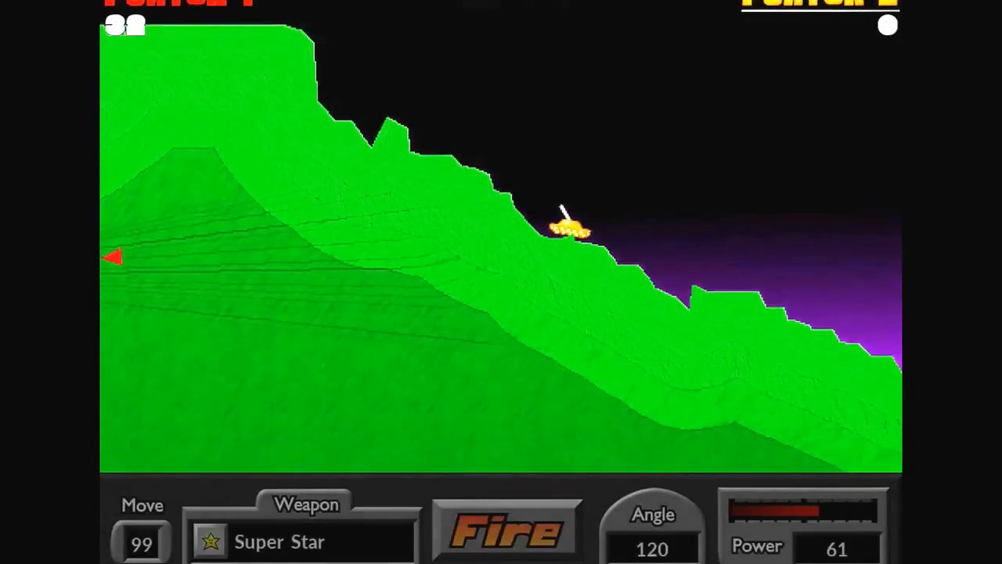
{"action": "left_click", "coordinate": [505, 533]}
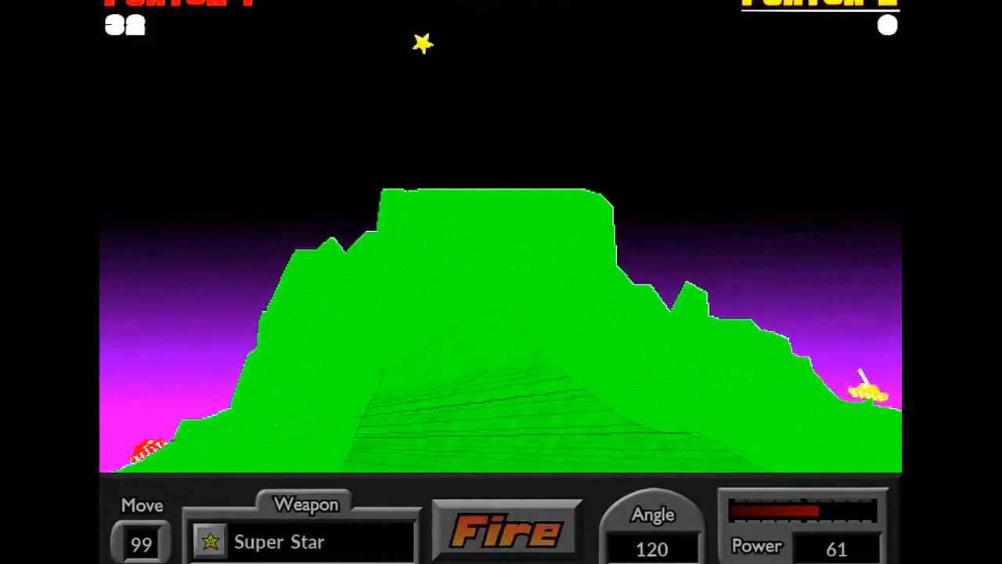
{"action": "left_click", "coordinate": [506, 531]}
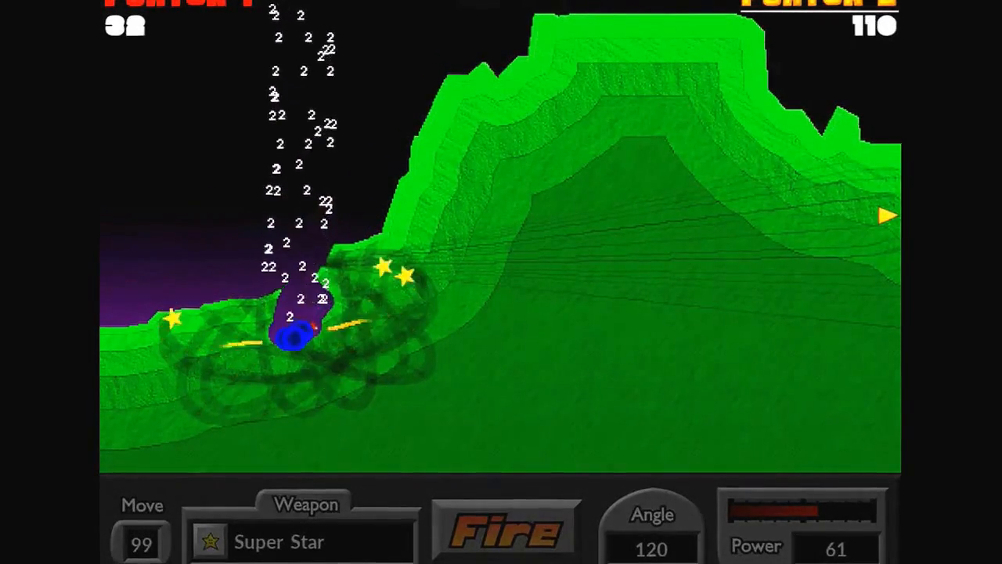
{"action": "left_click", "coordinate": [505, 528]}
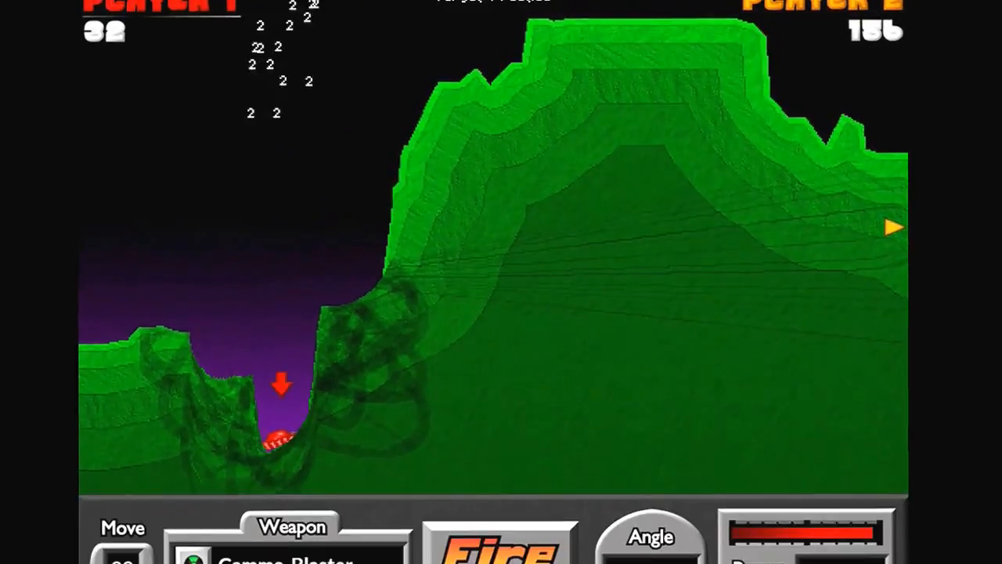
Browse the weapon list again and choose Skipper as the current weapon
{"action": "left_click", "coordinate": [291, 527]}
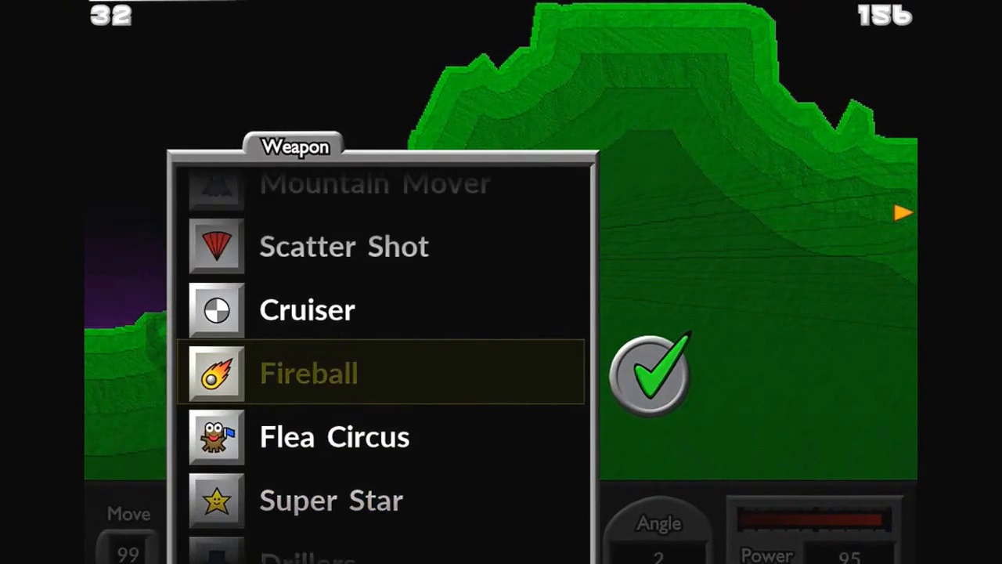
{"action": "scroll", "scroll_direction": "up", "scroll_amount": 3}
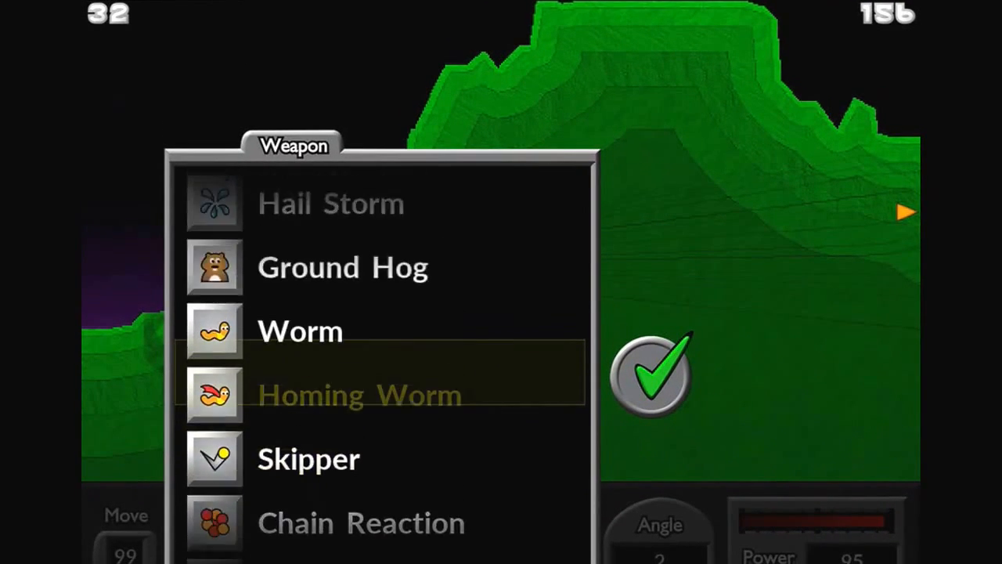
{"action": "scroll", "scroll_direction": "up", "scroll_amount": 3}
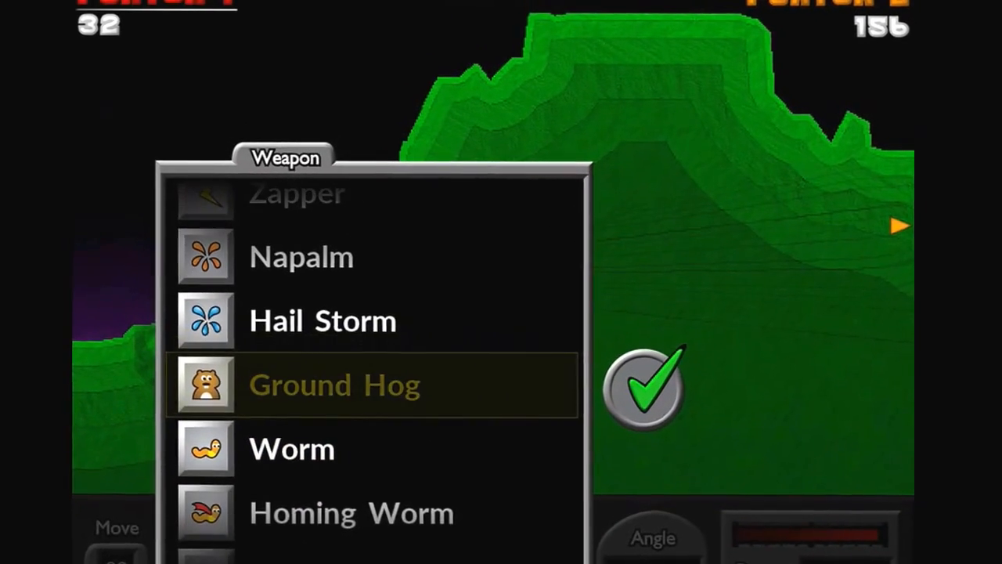
{"action": "scroll", "scroll_direction": "down", "scroll_amount": 3}
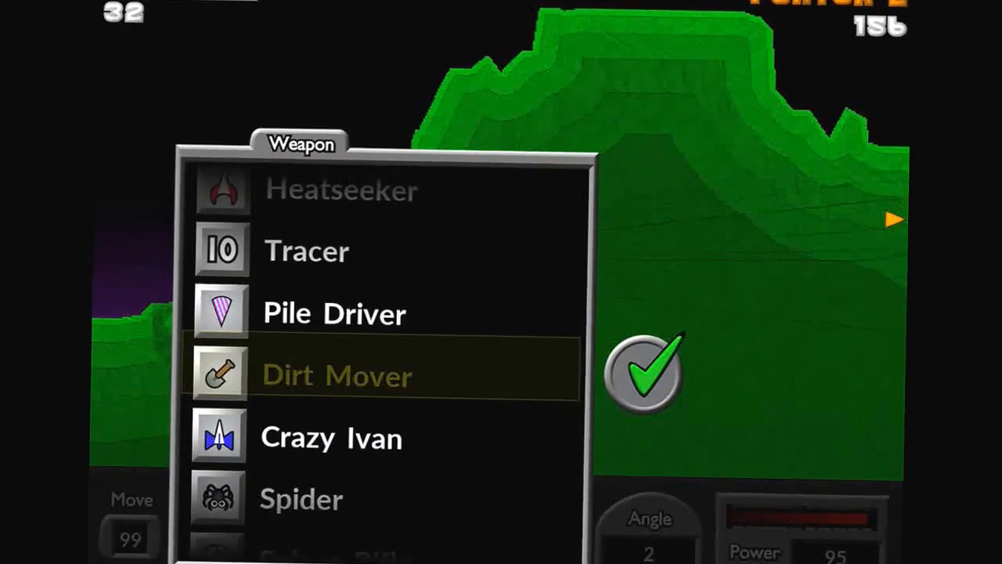
{"action": "scroll", "scroll_direction": "up", "scroll_amount": 3}
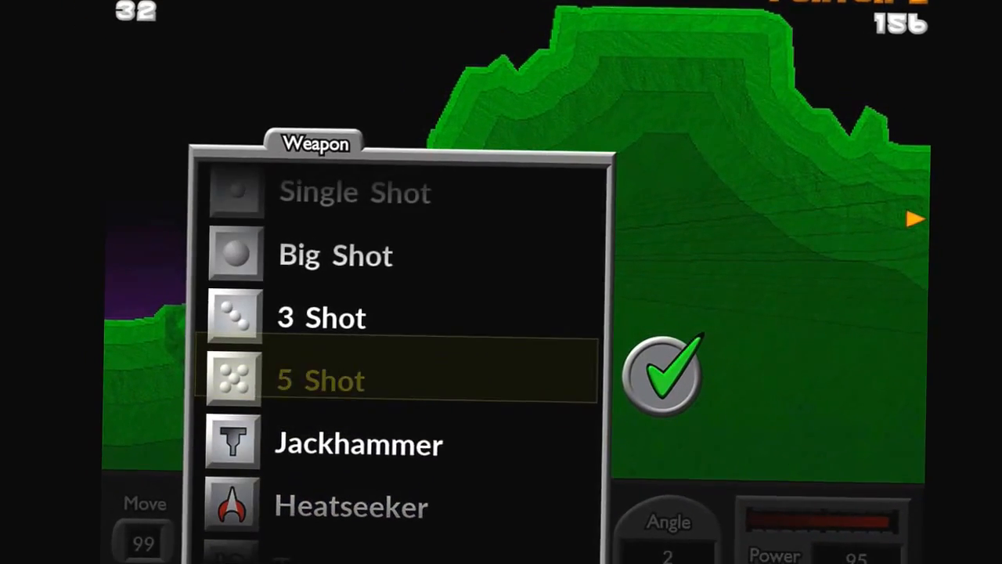
{"action": "scroll", "scroll_direction": "down", "scroll_amount": 3}
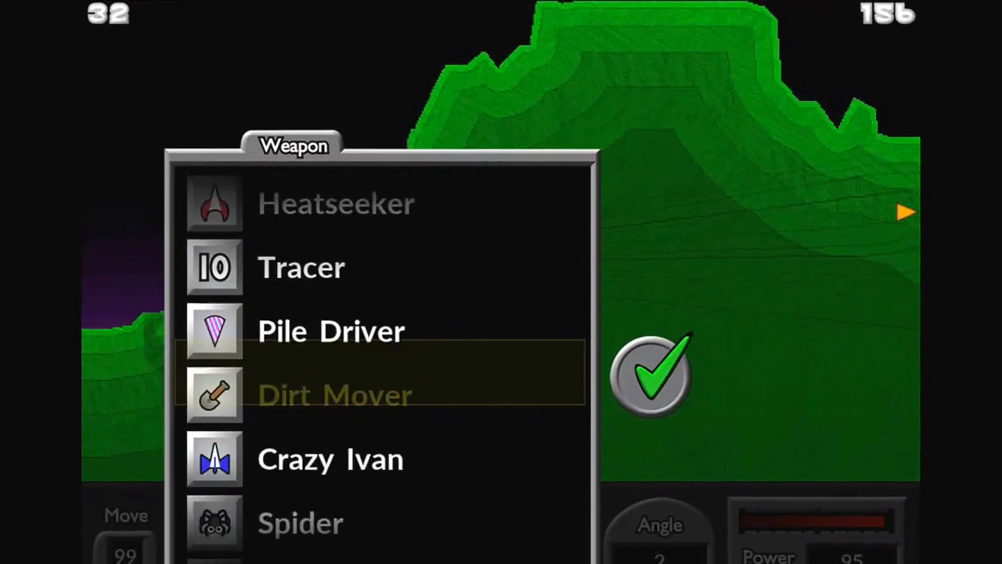
{"action": "scroll", "scroll_direction": "down", "scroll_amount": 3}
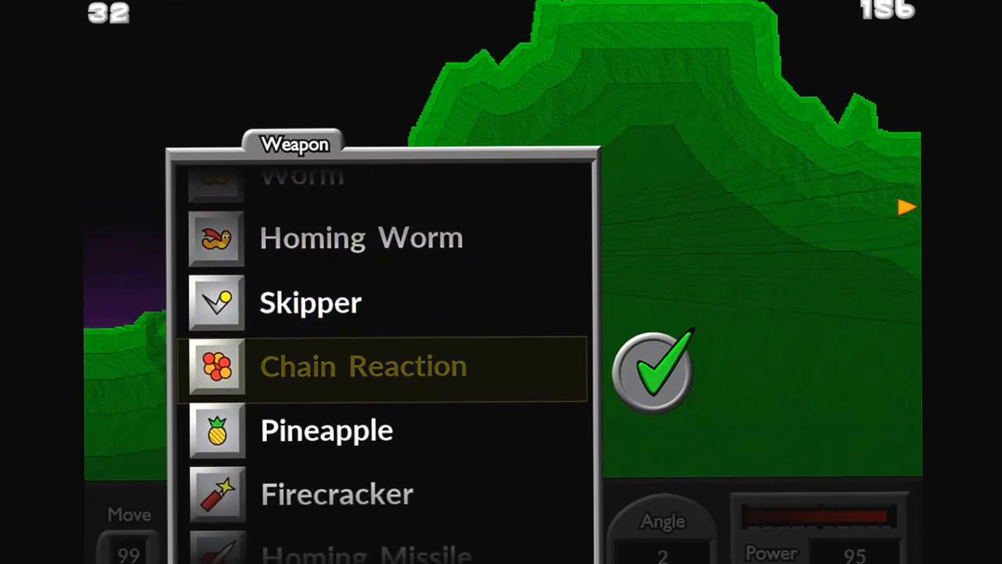
{"action": "scroll", "scroll_direction": "down", "scroll_amount": 3}
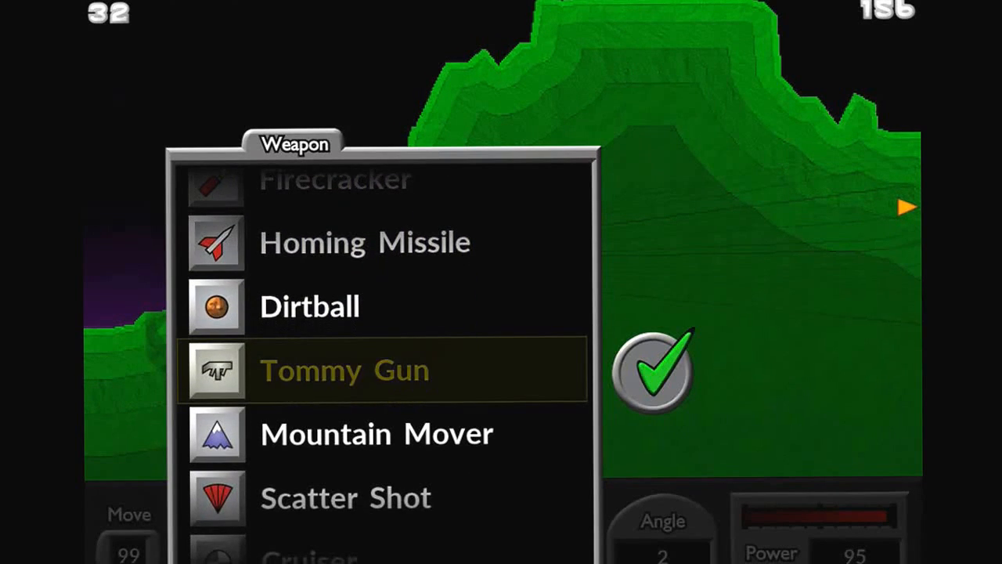
{"action": "scroll", "scroll_direction": "down", "scroll_amount": 3}
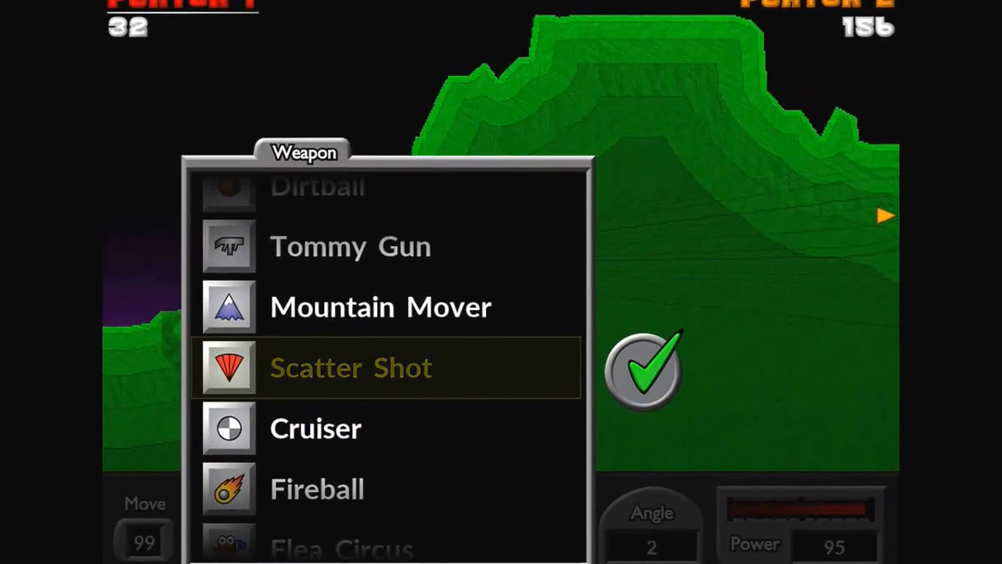
{"action": "scroll", "scroll_direction": "down", "scroll_amount": 3}
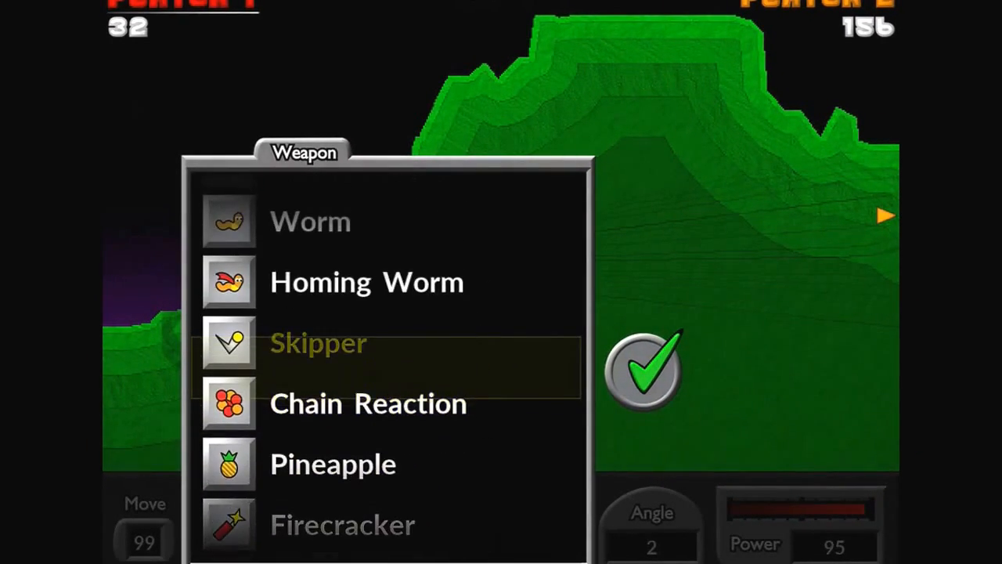
{"action": "left_click", "coordinate": [318, 343]}
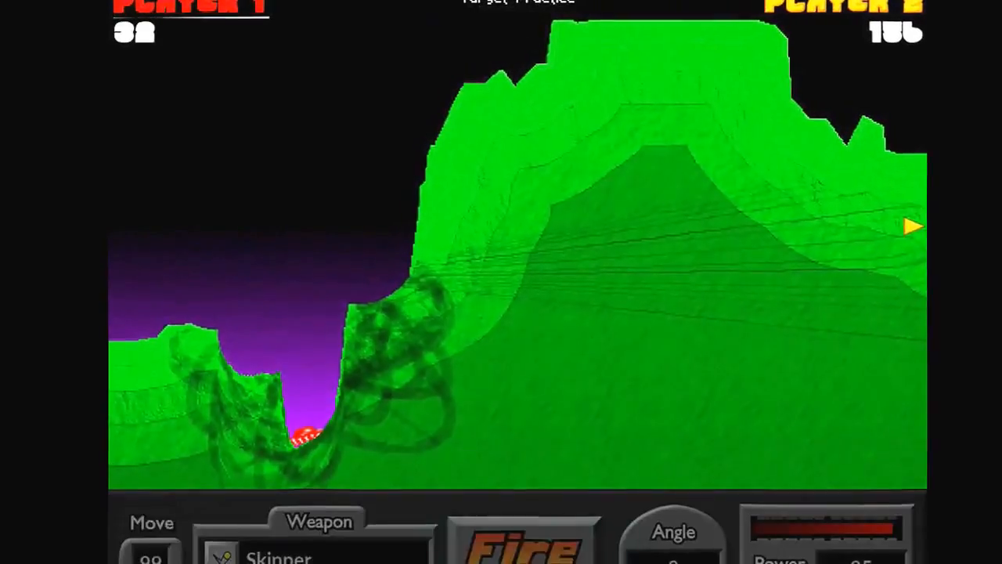
View the Options screen's Weapon Selection showing all 40 weapons, then go back
{"action": "key", "text": "Escape"}
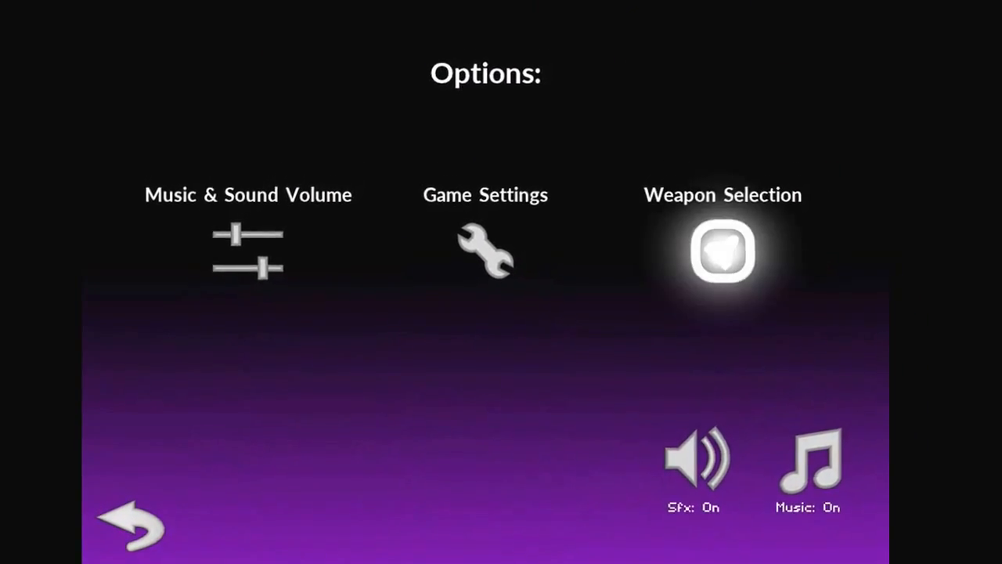
{"action": "left_click", "coordinate": [722, 251]}
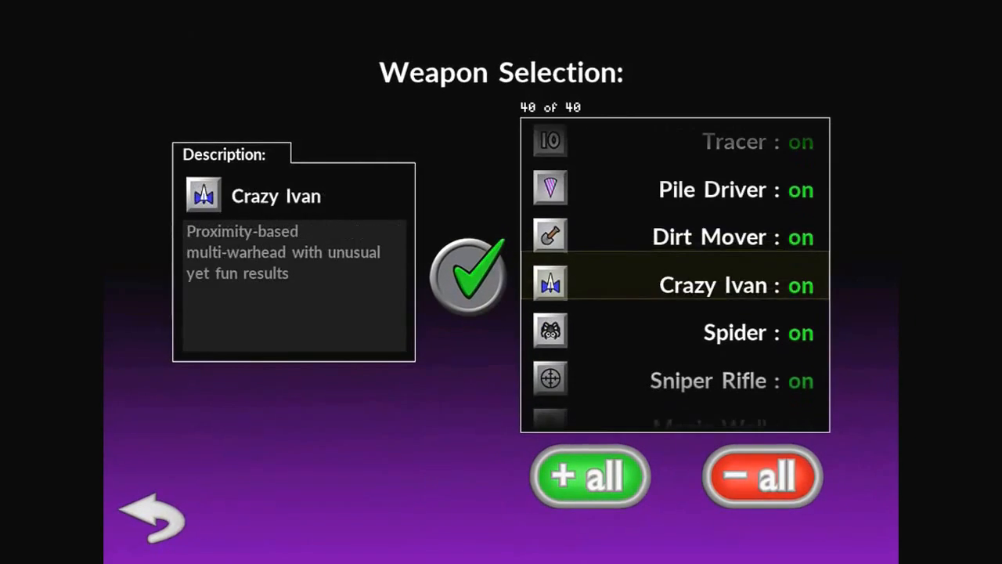
{"action": "left_click", "coordinate": [153, 521]}
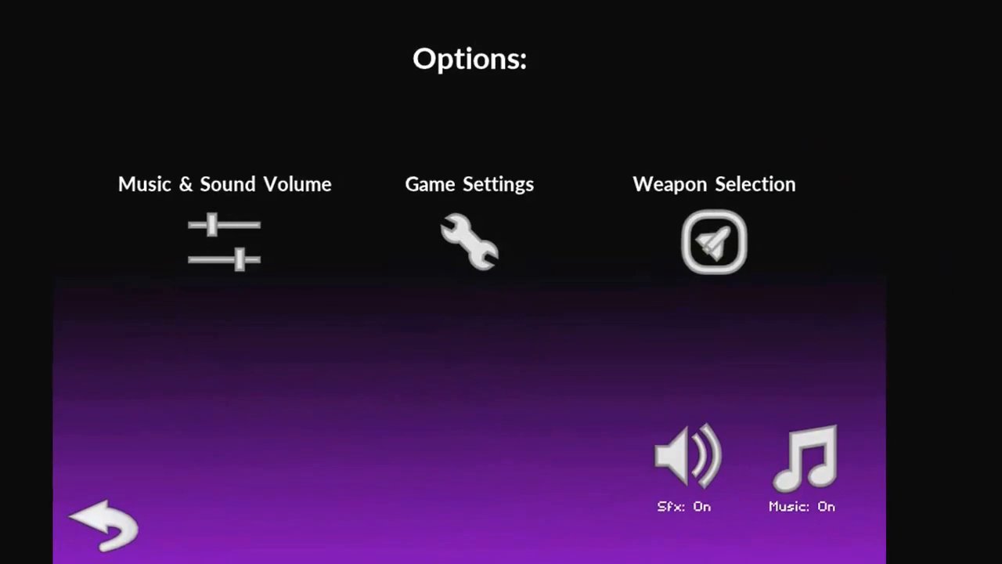
{"action": "left_click", "coordinate": [470, 235]}
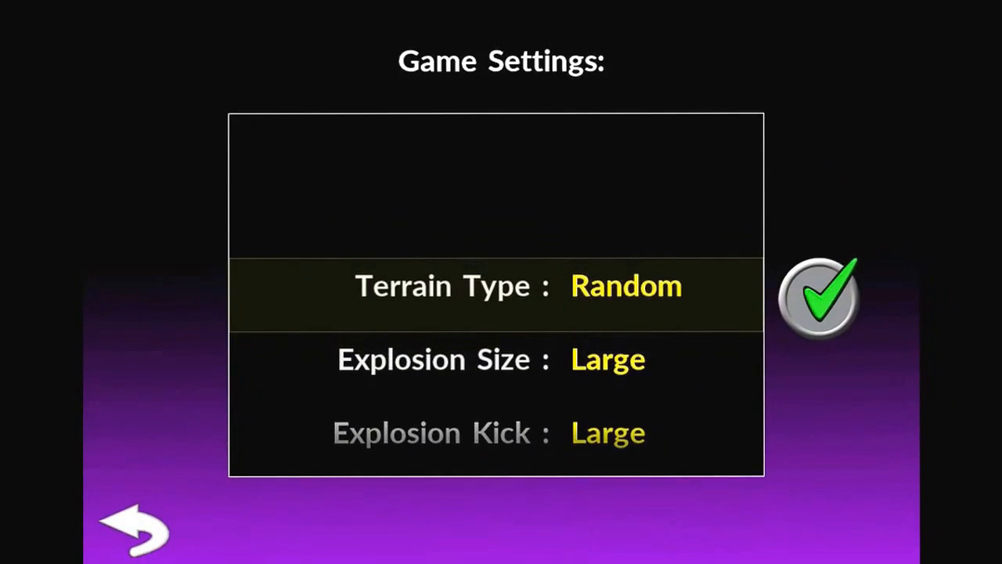
{"action": "scroll", "scroll_direction": "down", "scroll_amount": 3}
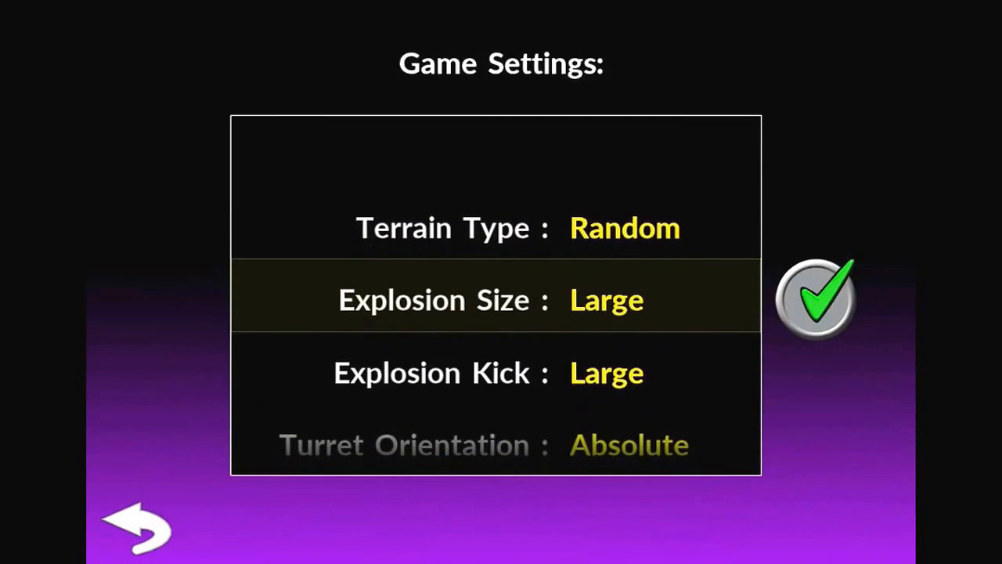
{"action": "scroll", "scroll_direction": "down", "scroll_amount": 3}
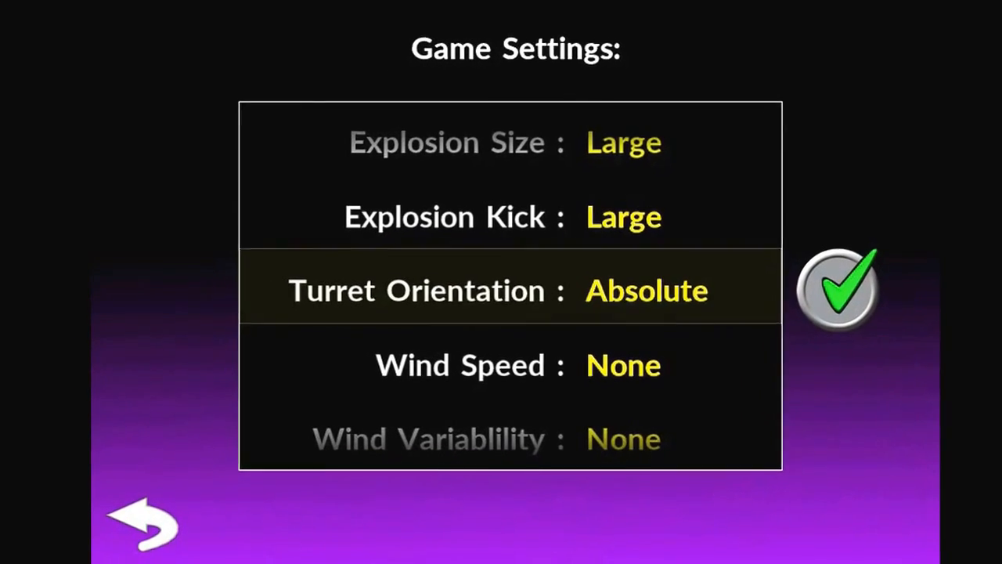
{"action": "scroll", "scroll_direction": "down", "scroll_amount": 3}
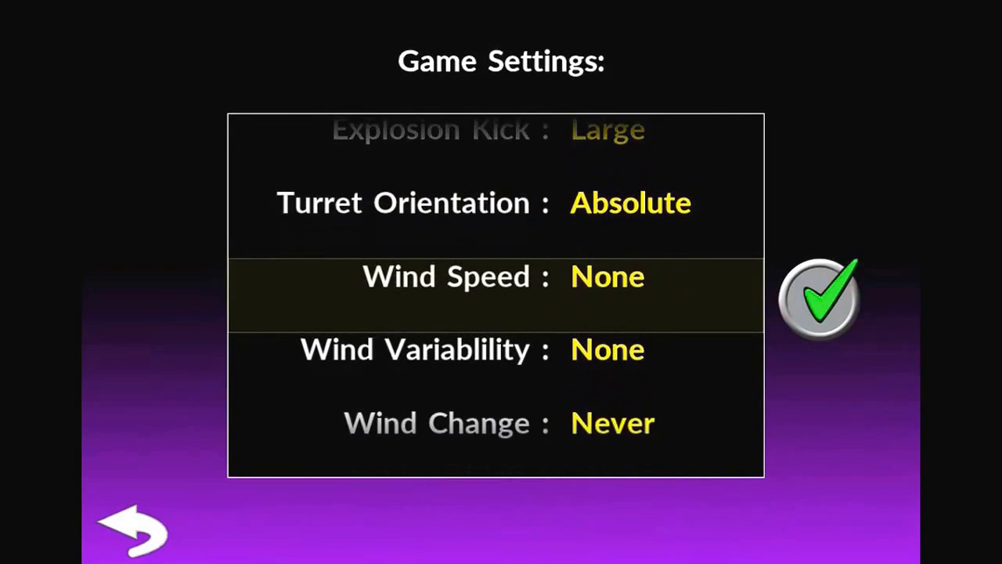
{"action": "scroll", "scroll_direction": "up", "scroll_amount": 3}
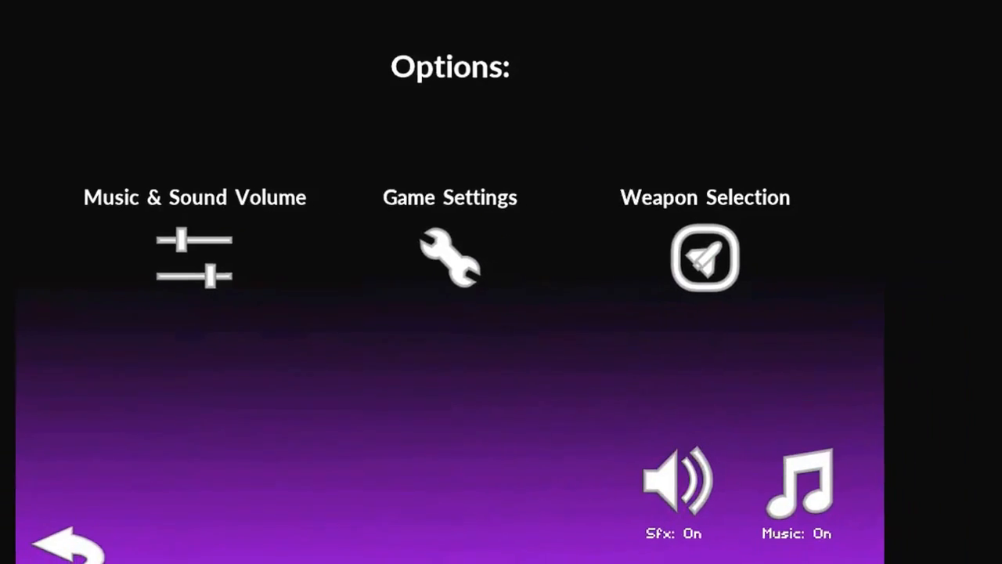
Return to the title screen, accept Player 1's green tank, and begin a new match
{"action": "left_click", "coordinate": [70, 545]}
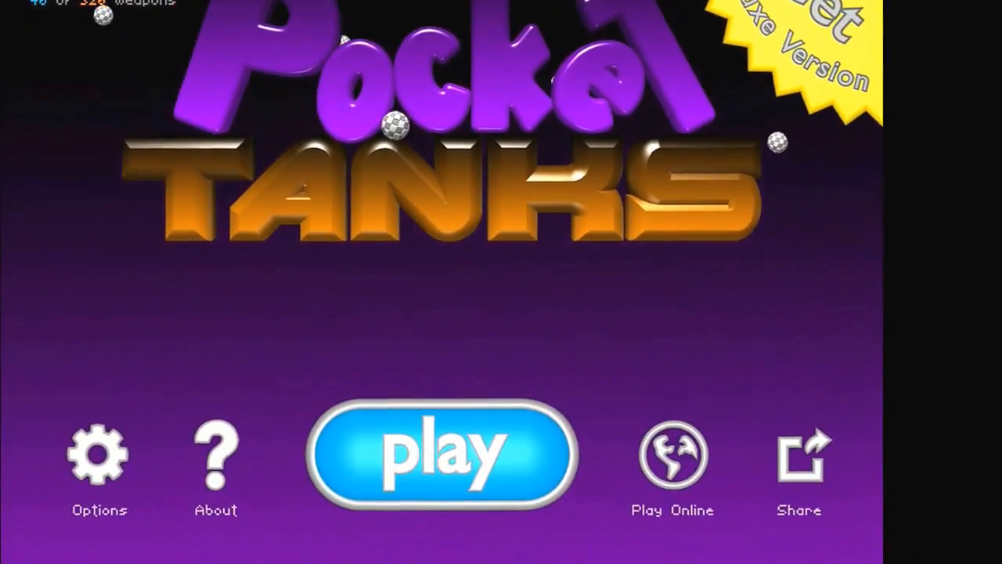
{"action": "left_click", "coordinate": [444, 454]}
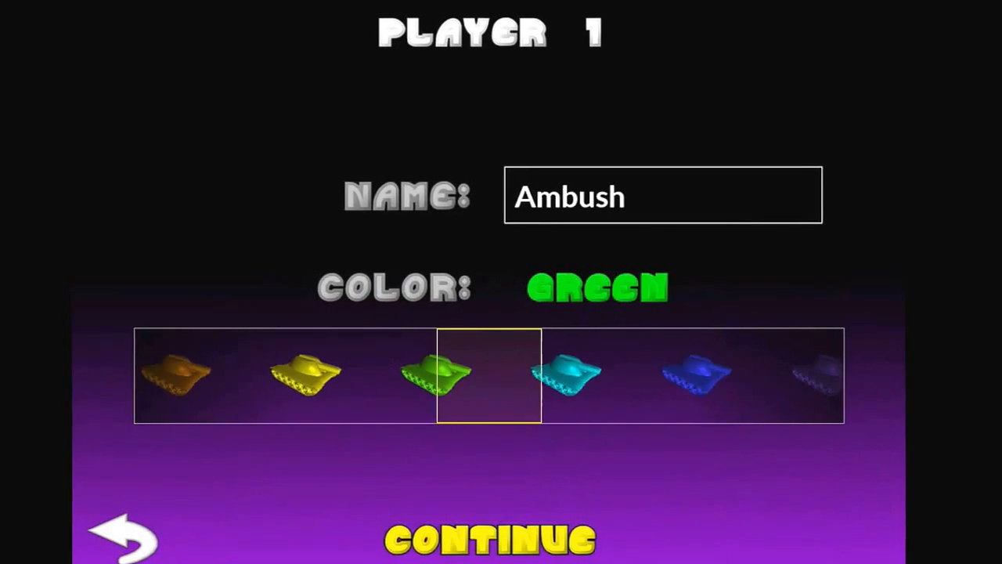
{"action": "left_click", "coordinate": [491, 538]}
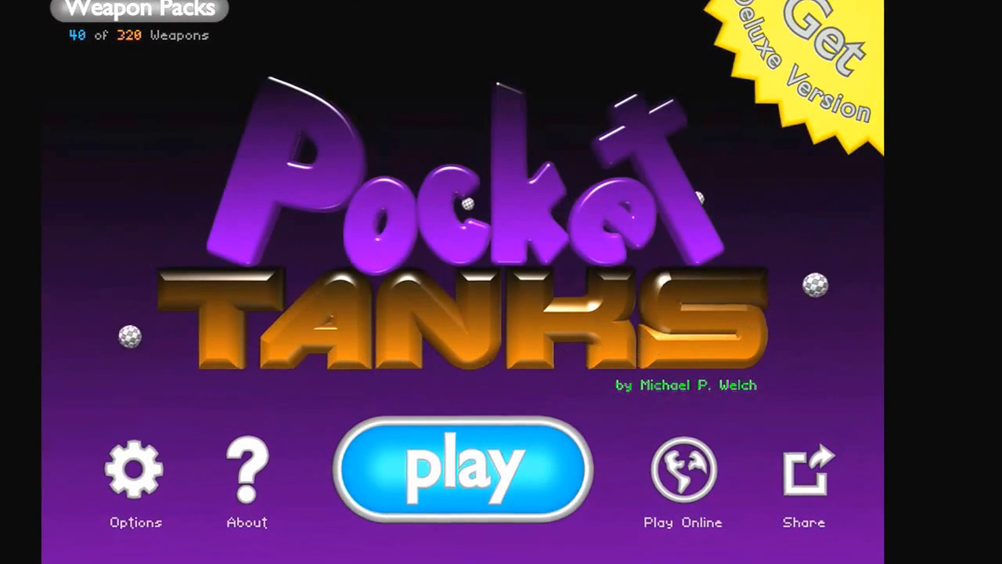
{"action": "left_click", "coordinate": [464, 470]}
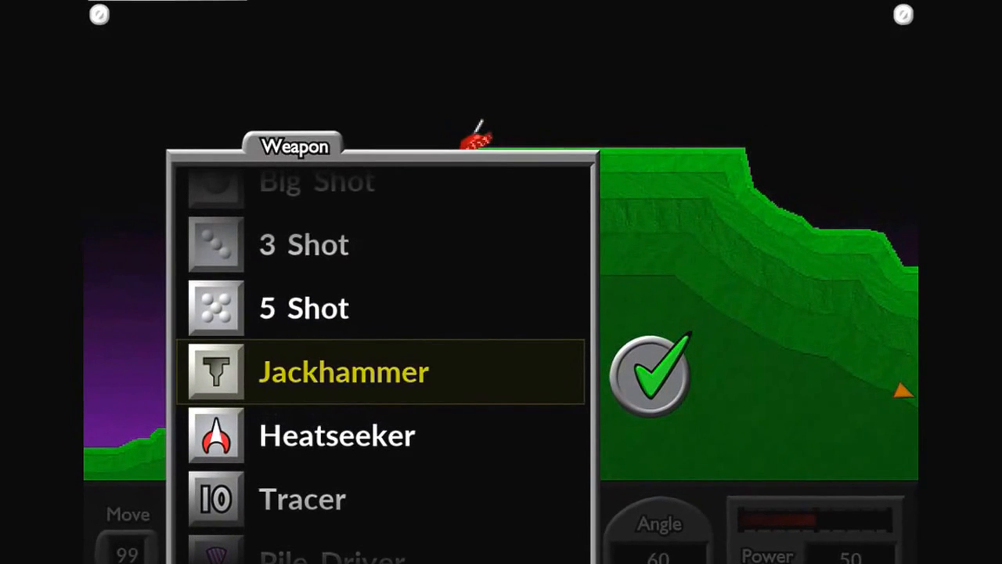
Select Homing Missile from the weapon list and fire it at power 96
{"action": "scroll", "scroll_direction": "down", "scroll_amount": 3}
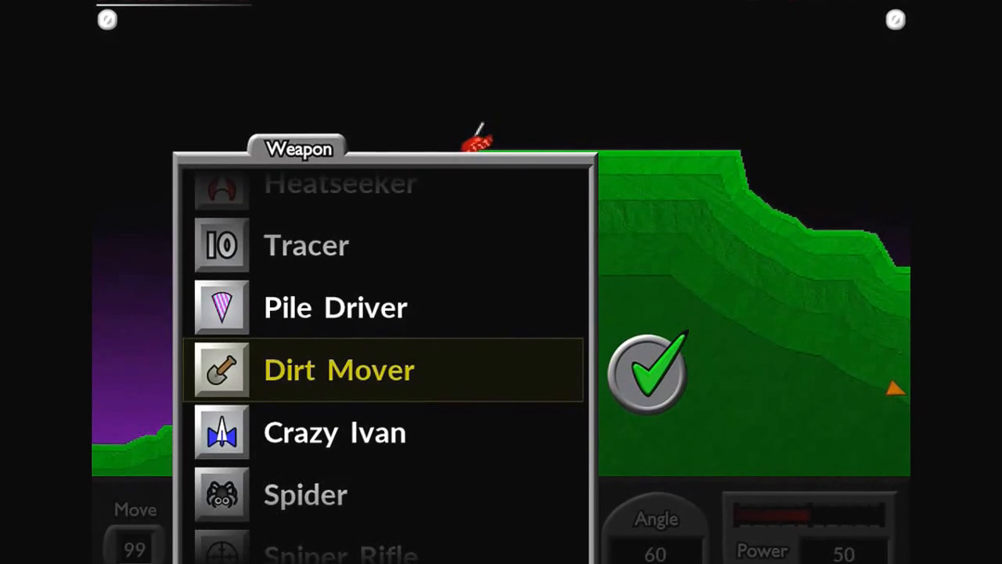
{"action": "scroll", "scroll_direction": "down", "scroll_amount": 3}
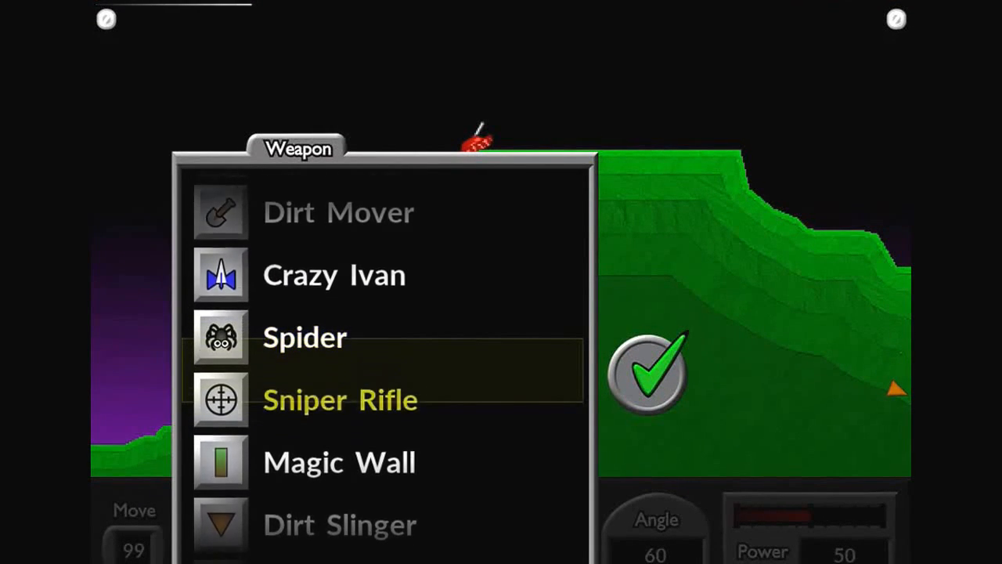
{"action": "scroll", "scroll_direction": "down", "scroll_amount": 3}
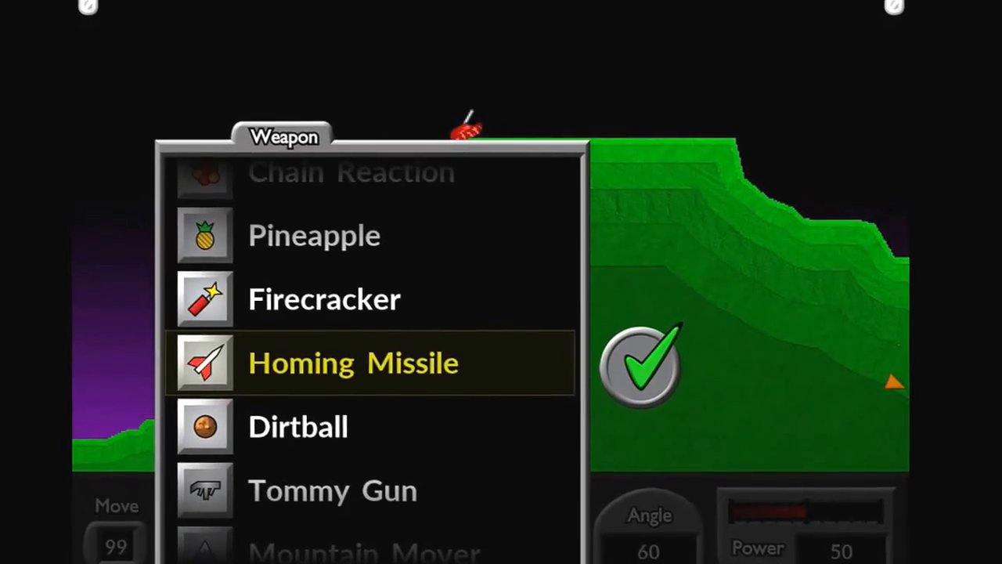
{"action": "left_click", "coordinate": [641, 367]}
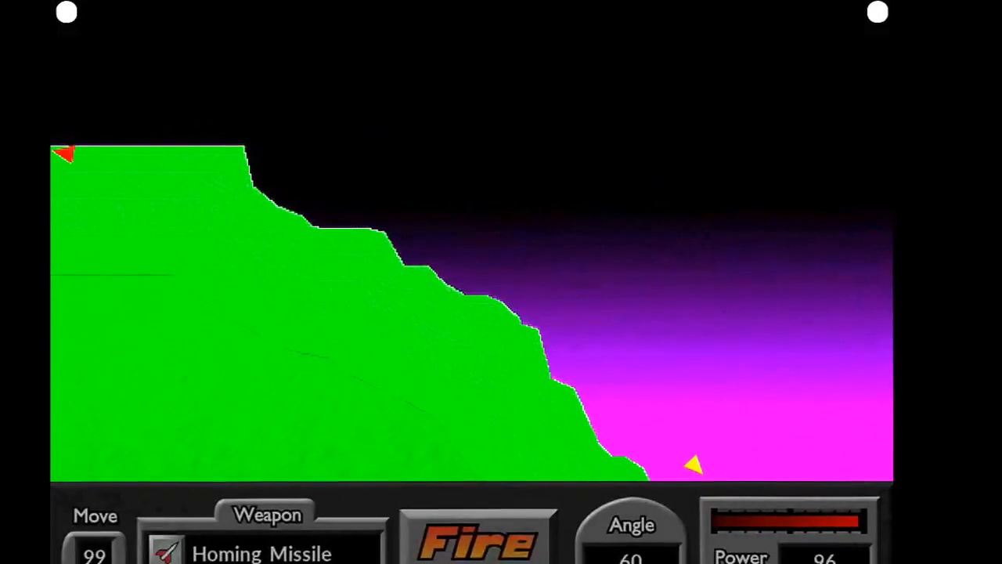
{"action": "left_click", "coordinate": [477, 541]}
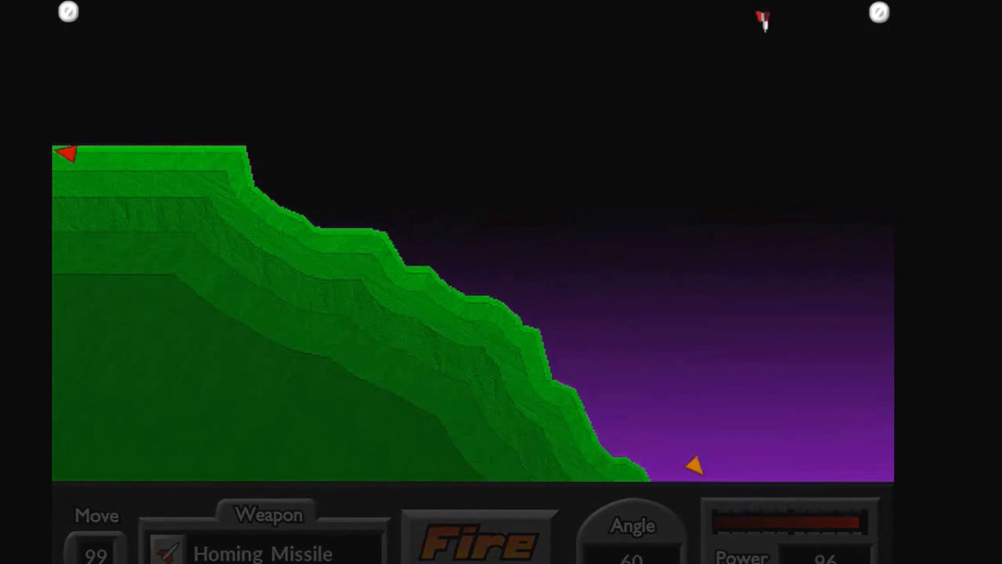